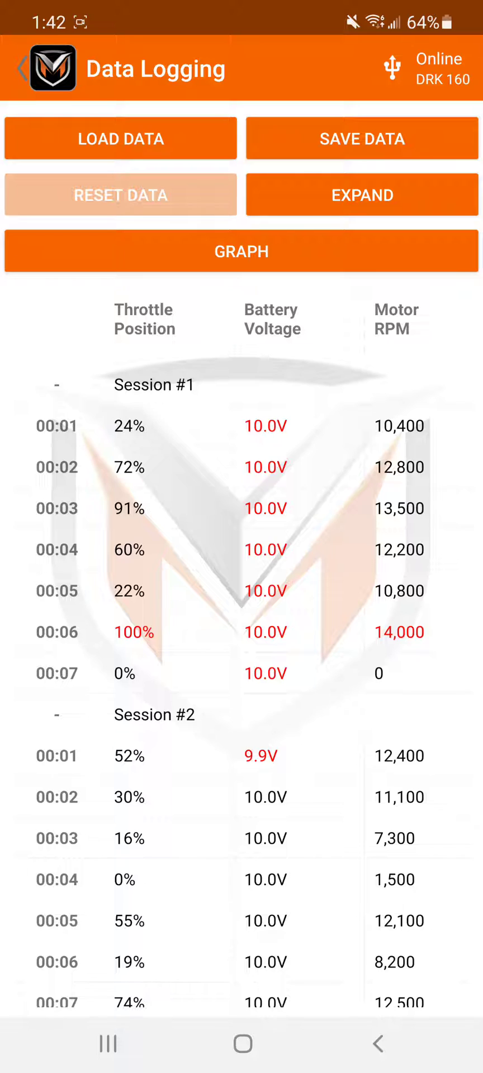
Extend the ESC data log screenshot into a long scroll capture and reach the Screenshots album
{"action": "scroll", "scroll_direction": "down", "scroll_amount": 3}
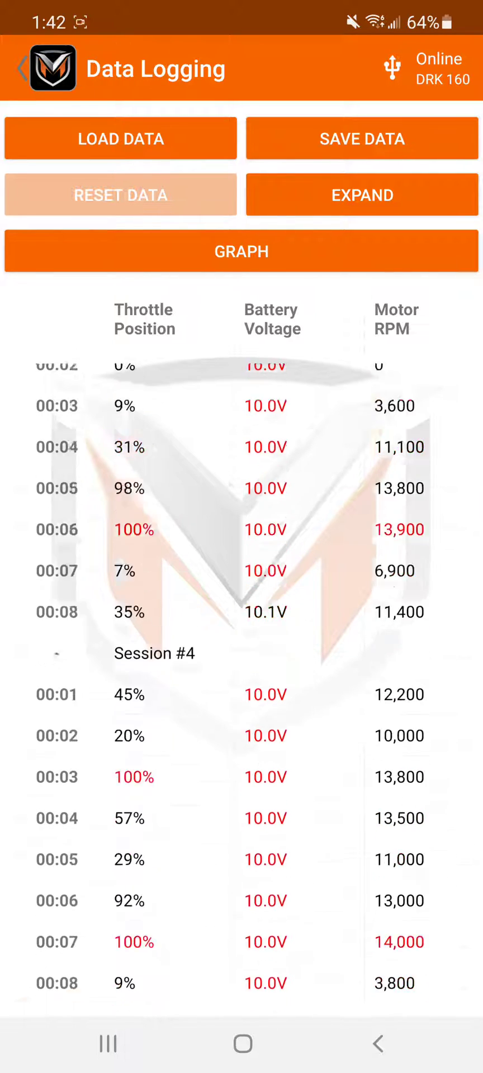
{"action": "scroll", "scroll_direction": "up", "scroll_amount": 3}
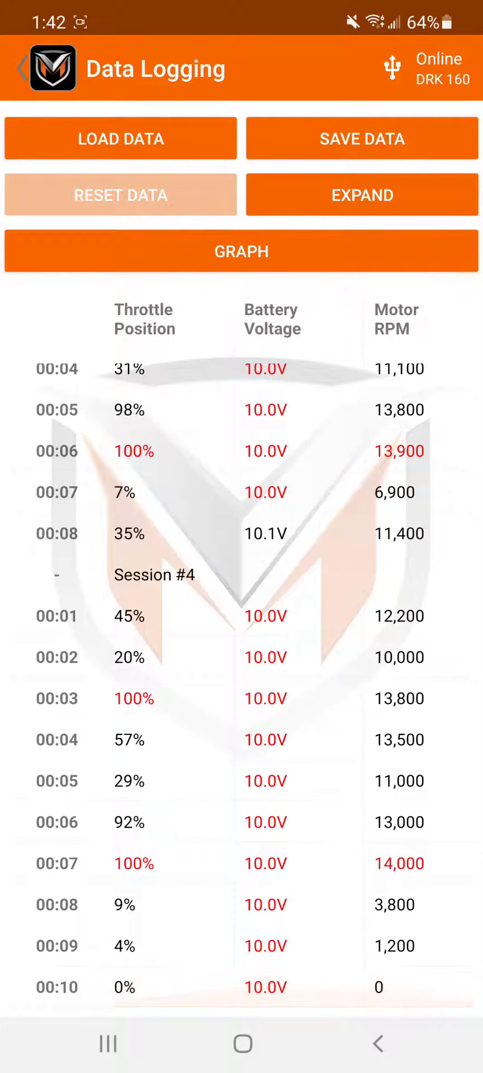
{"action": "scroll", "scroll_direction": "up", "scroll_amount": 3}
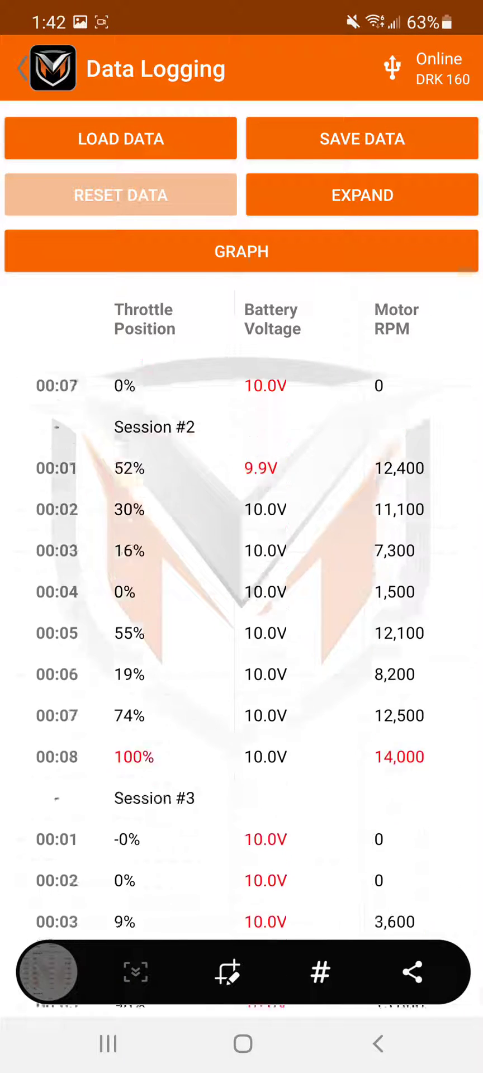
{"action": "scroll", "scroll_direction": "up", "scroll_amount": 3}
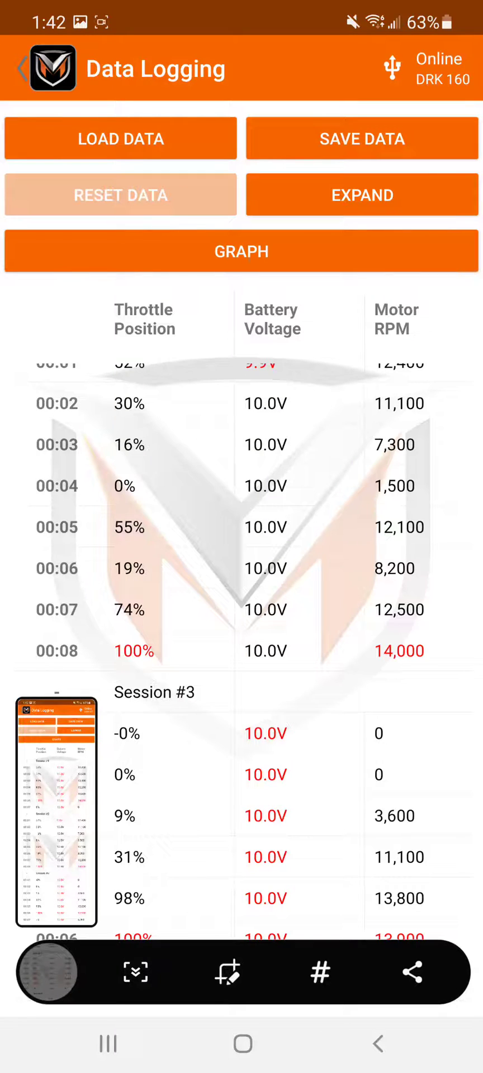
{"action": "scroll", "scroll_direction": "down", "scroll_amount": 3}
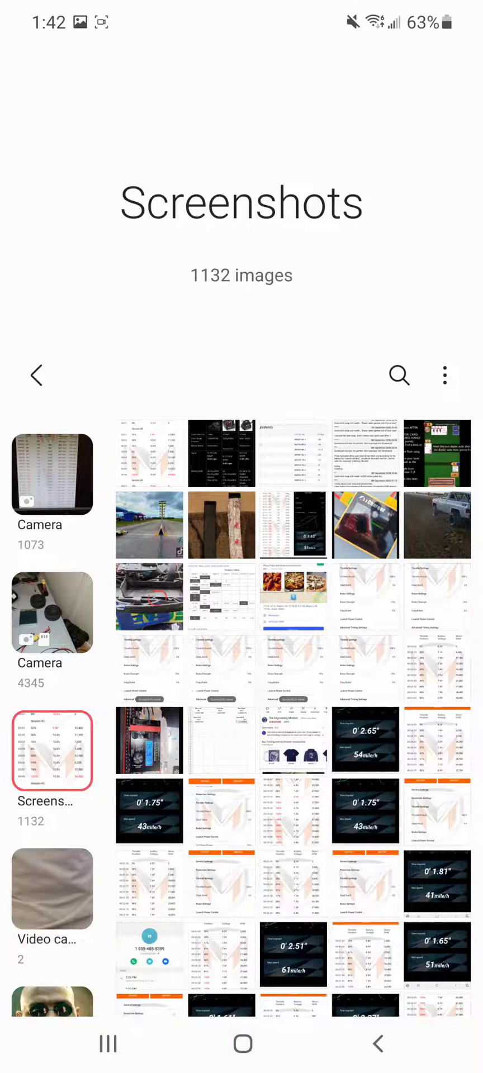
Leave Gallery, relaunch Smart Link and back out to its main menu
{"action": "left_click", "coordinate": [53, 751]}
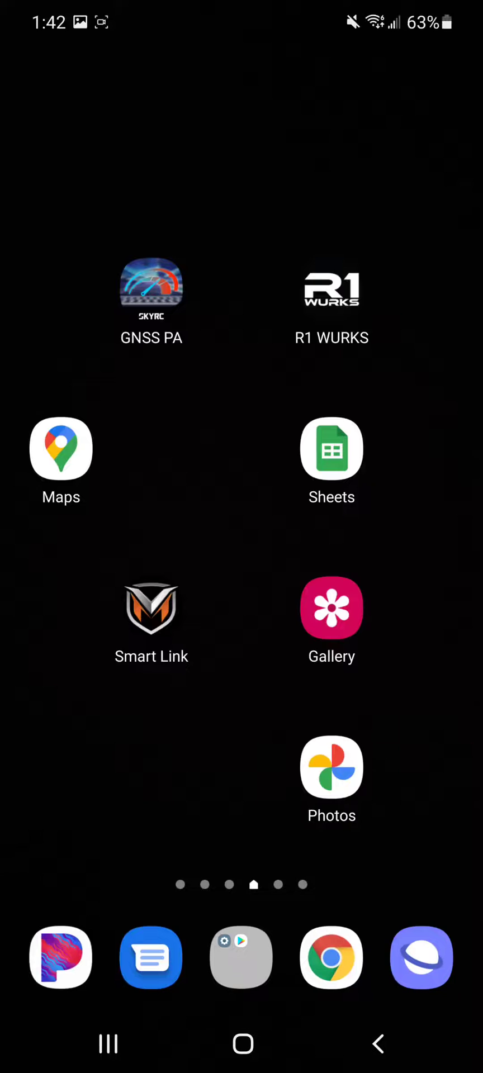
{"action": "left_click", "coordinate": [151, 608]}
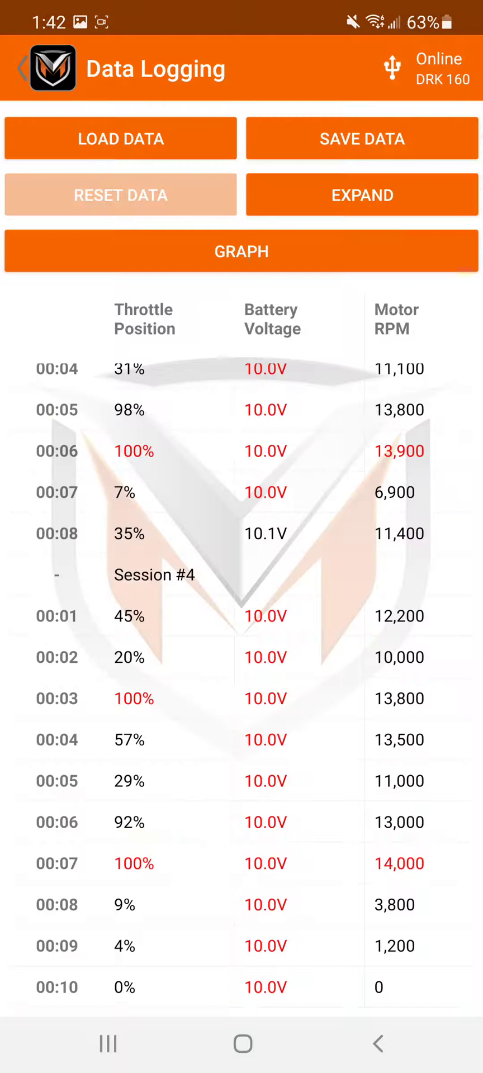
{"action": "left_click", "coordinate": [23, 68]}
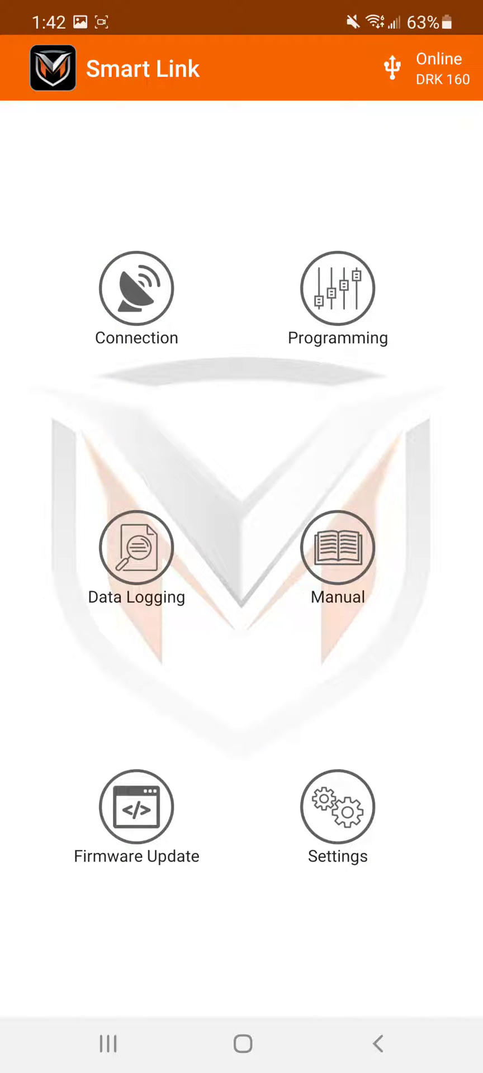
Screenshot the Drag Race 7 profile's Throttle and Launch Power Control settings, then return to the main menu
{"action": "left_click", "coordinate": [336, 287]}
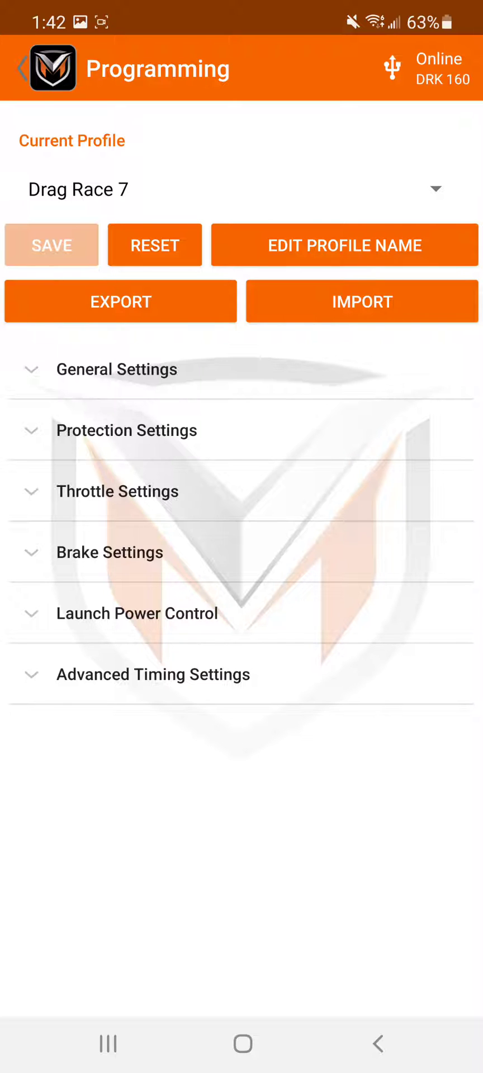
{"action": "left_click", "coordinate": [137, 612]}
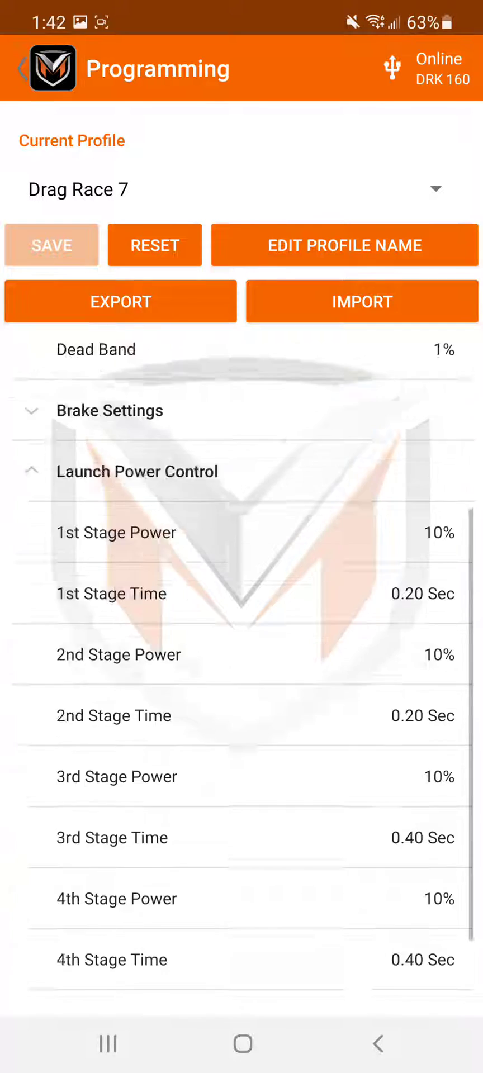
{"action": "scroll", "scroll_direction": "up", "scroll_amount": 3}
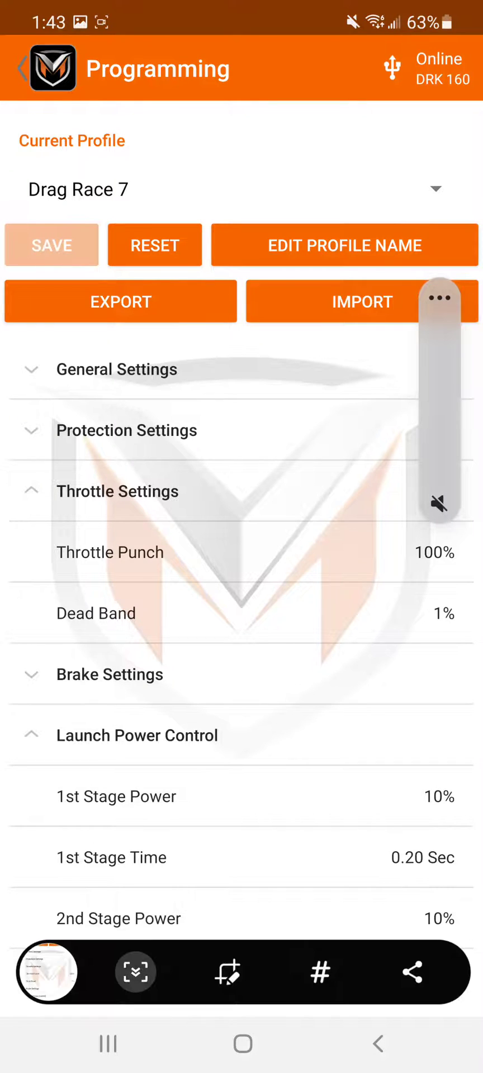
{"action": "scroll", "scroll_direction": "down", "scroll_amount": 3}
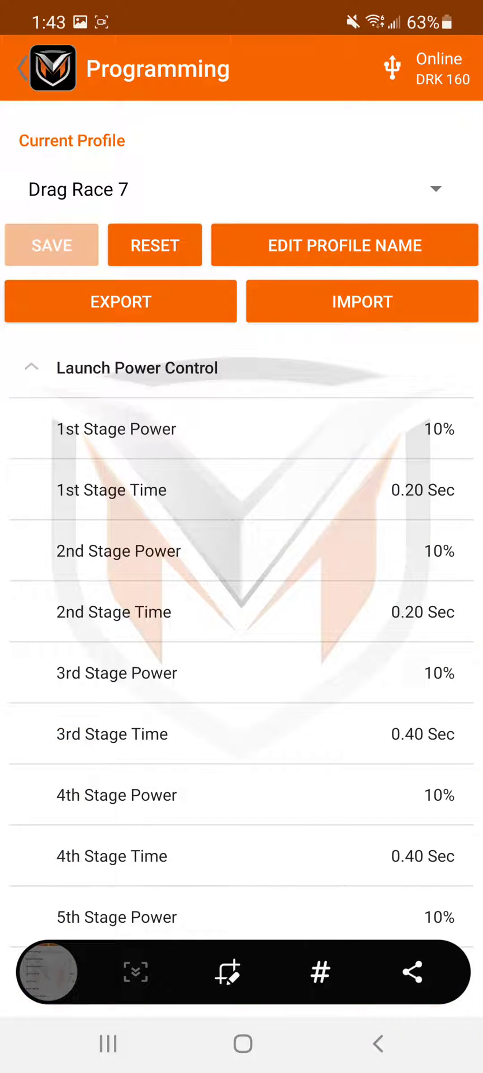
{"action": "left_click", "coordinate": [26, 68]}
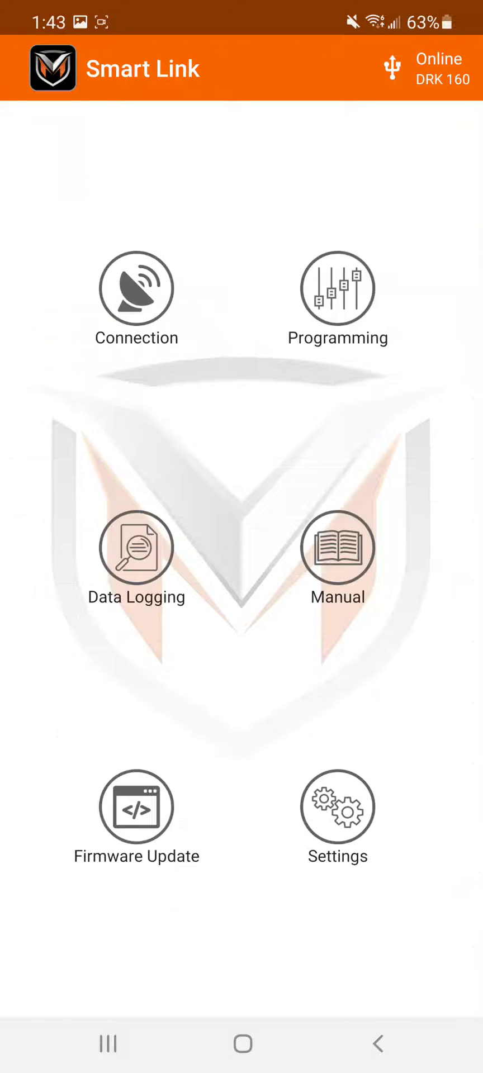
Load the four-session demo data log on the Data Logging screen and screenshot it
{"action": "left_click", "coordinate": [137, 547]}
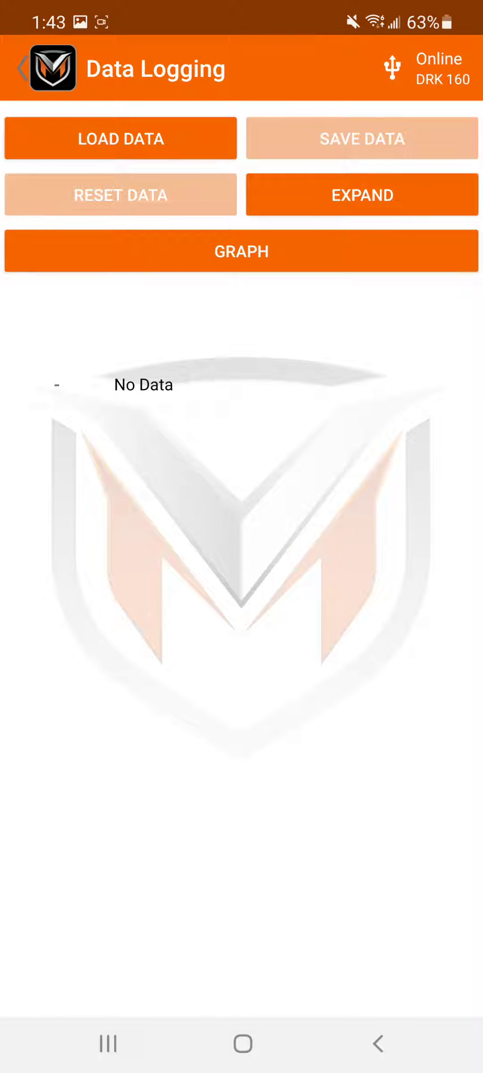
{"action": "left_click", "coordinate": [120, 139]}
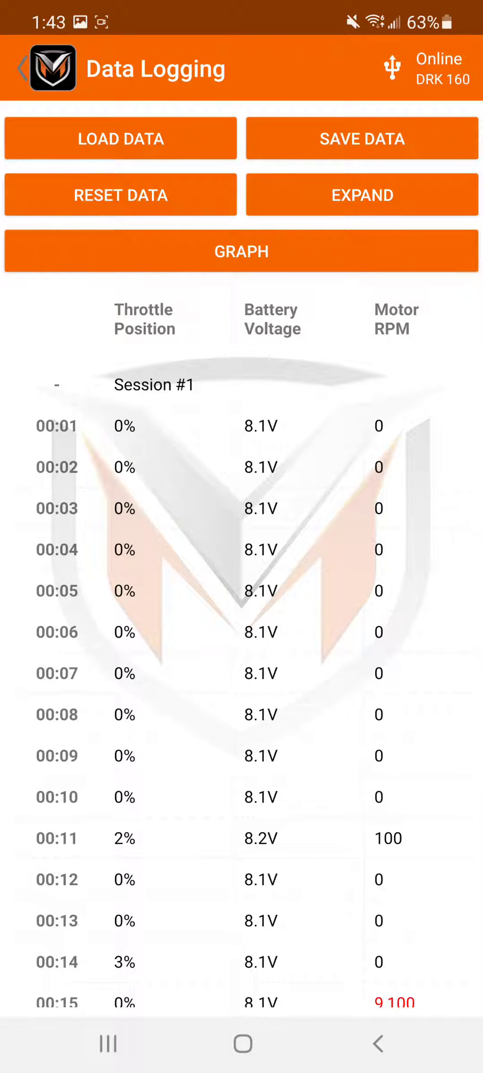
{"action": "left_click", "coordinate": [120, 138]}
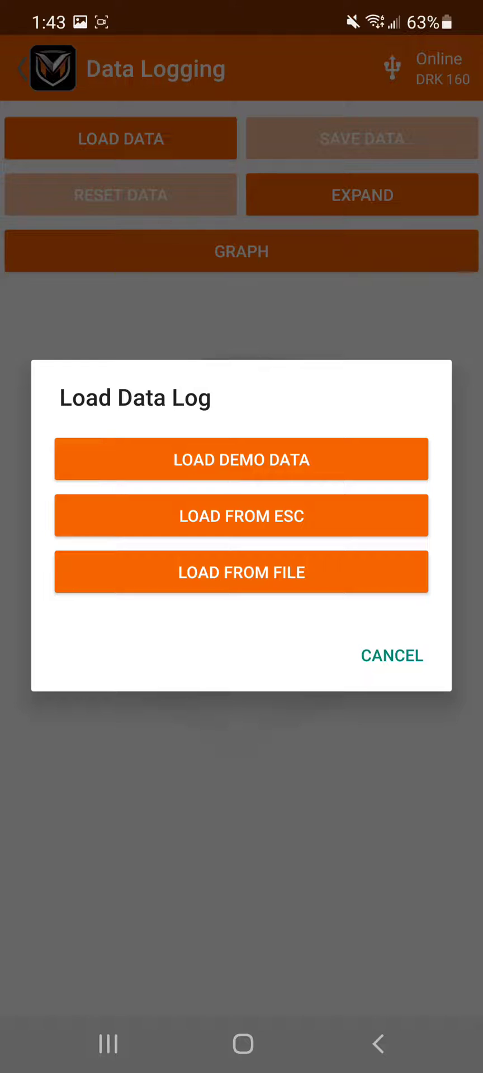
{"action": "left_click", "coordinate": [240, 459]}
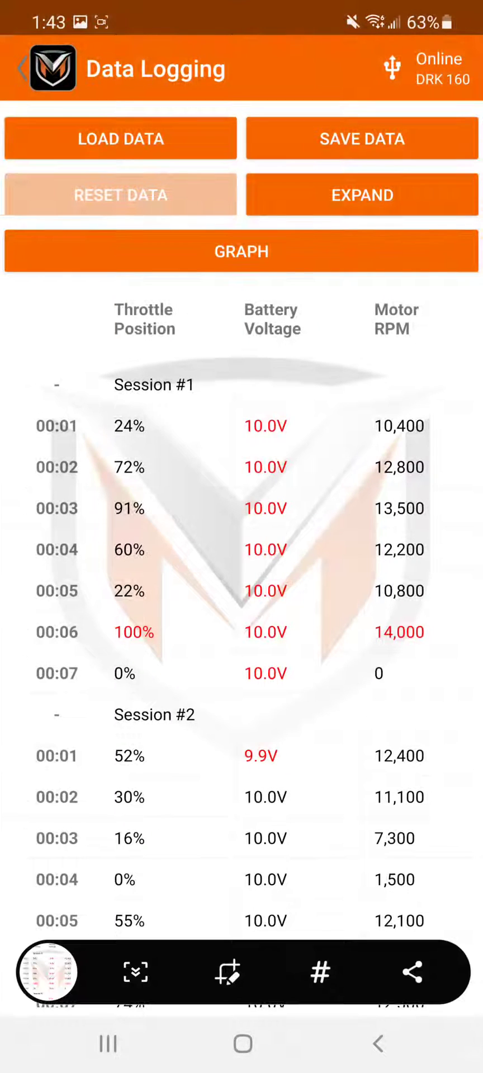
Extend the capture downward until it covers Sessions #1 through #4
{"action": "scroll", "scroll_direction": "down", "scroll_amount": 3}
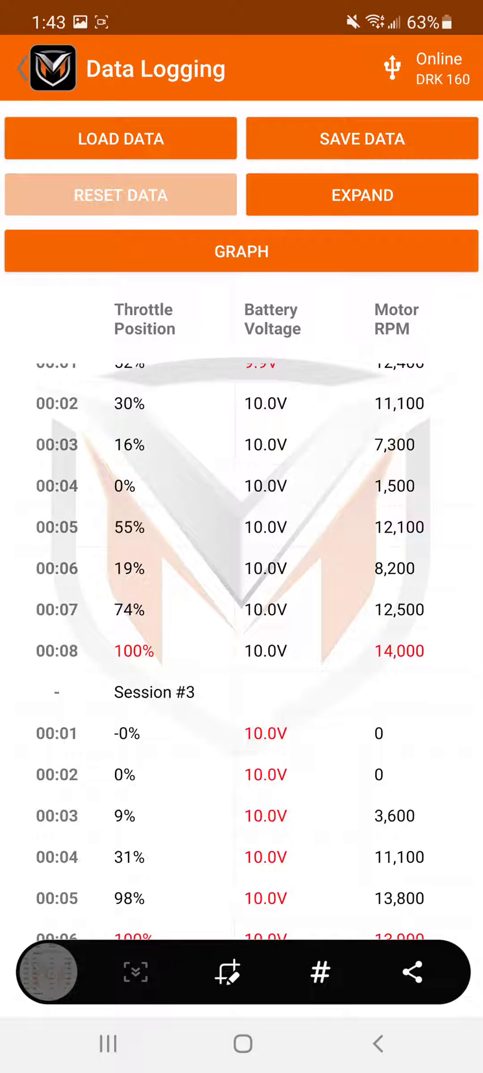
{"action": "scroll", "scroll_direction": "down", "scroll_amount": 3}
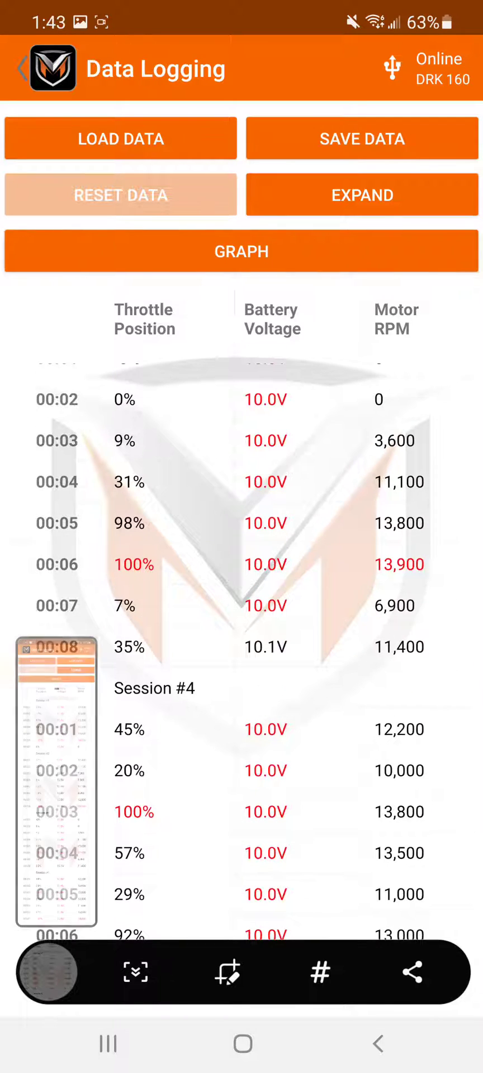
{"action": "scroll", "scroll_direction": "down", "scroll_amount": 3}
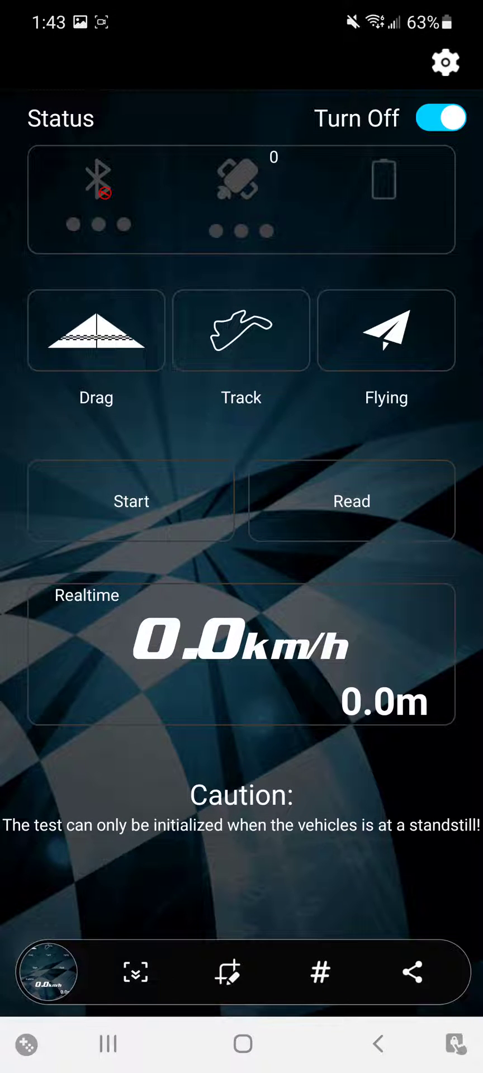
Reopen GNSS PA via the home screen to its speed-test status screen
{"action": "left_click", "coordinate": [242, 1044]}
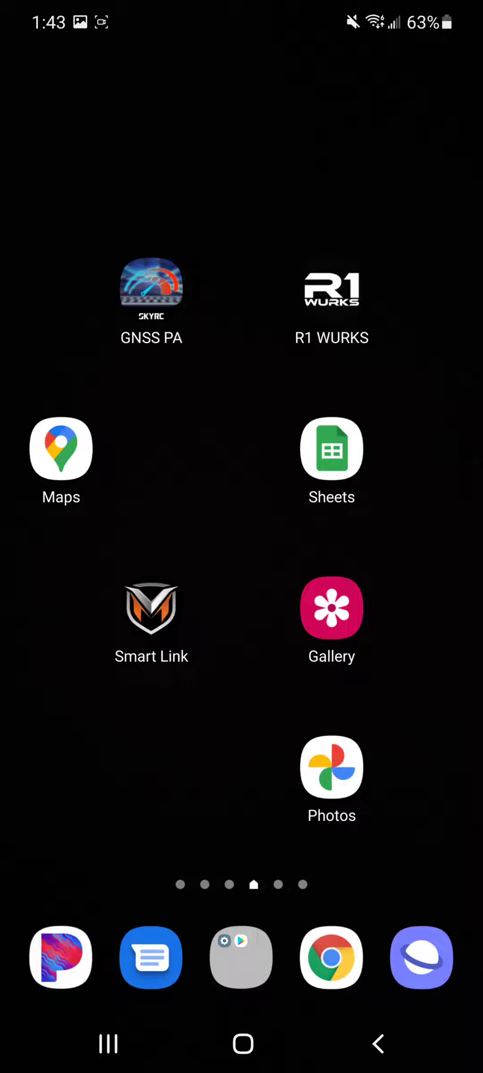
{"action": "left_click", "coordinate": [331, 608]}
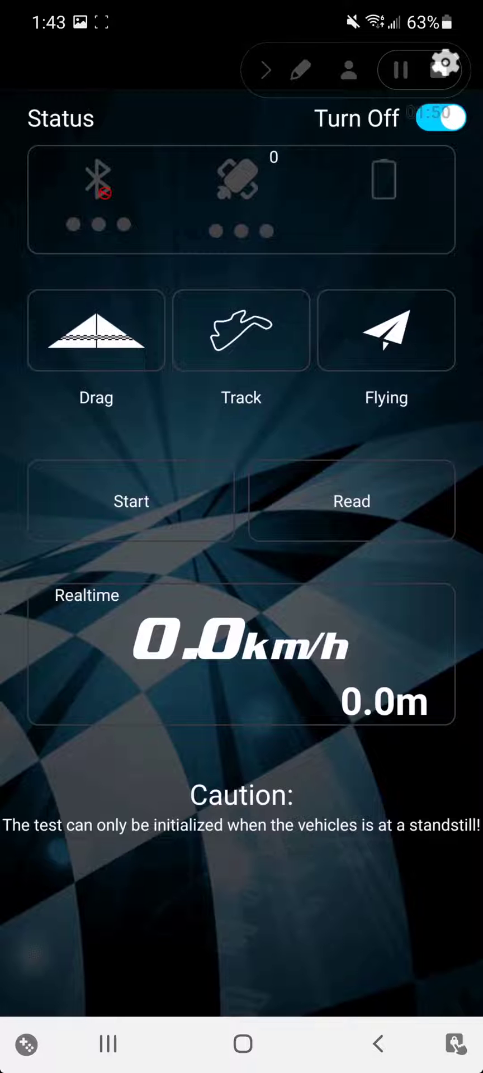
View the long data log screenshot of Sessions #1 to #4 in Gallery
{"action": "left_click", "coordinate": [351, 501]}
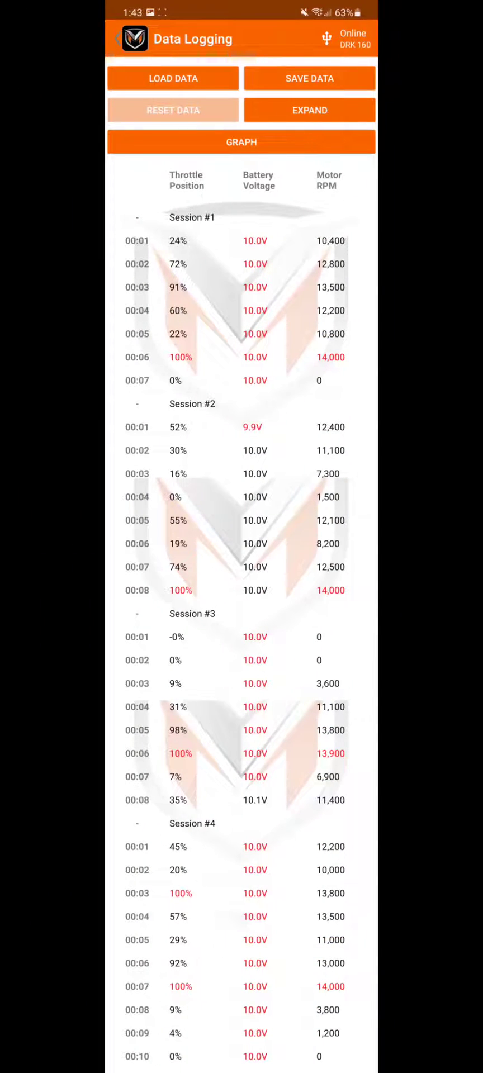